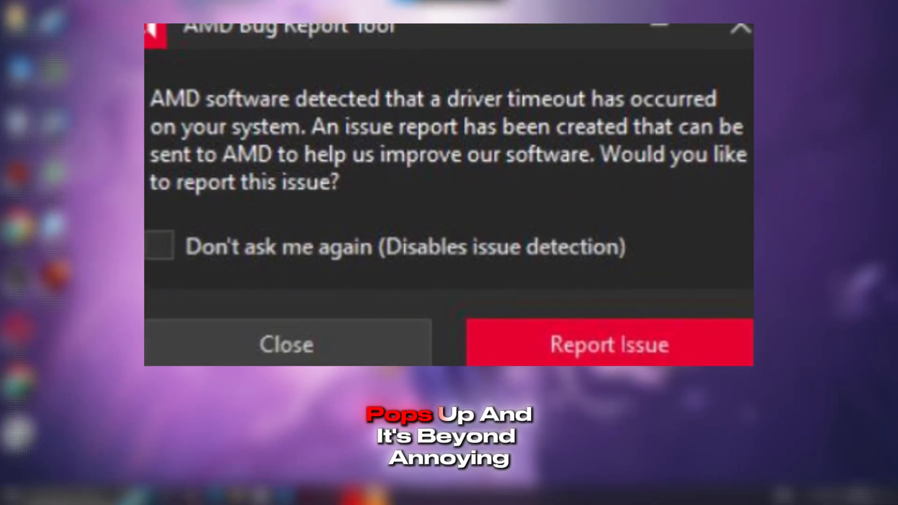
Dismiss the AMD driver-timeout report prompt without sending a report.
click(286, 344)
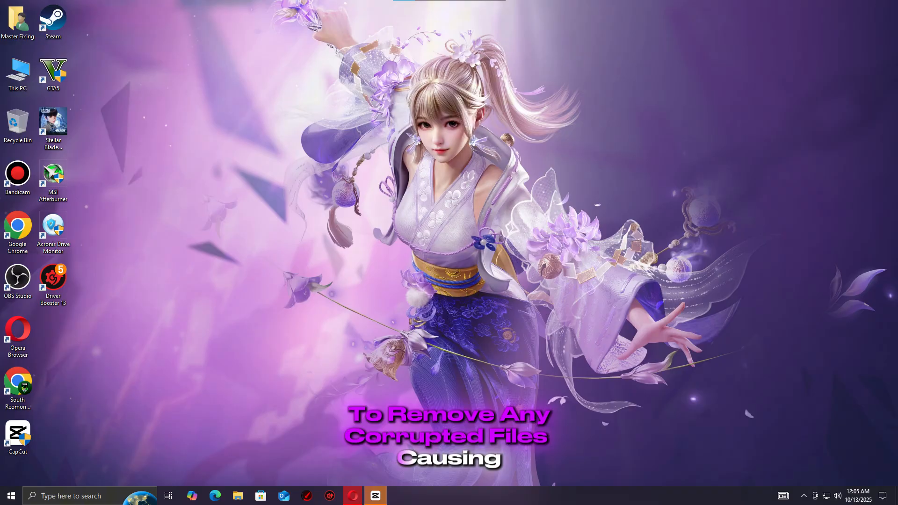
Launch appwiz.cpl from Run to remove AMD software, then allow Display Driver Uninstaller's UAC prompt.
key(Win+r)
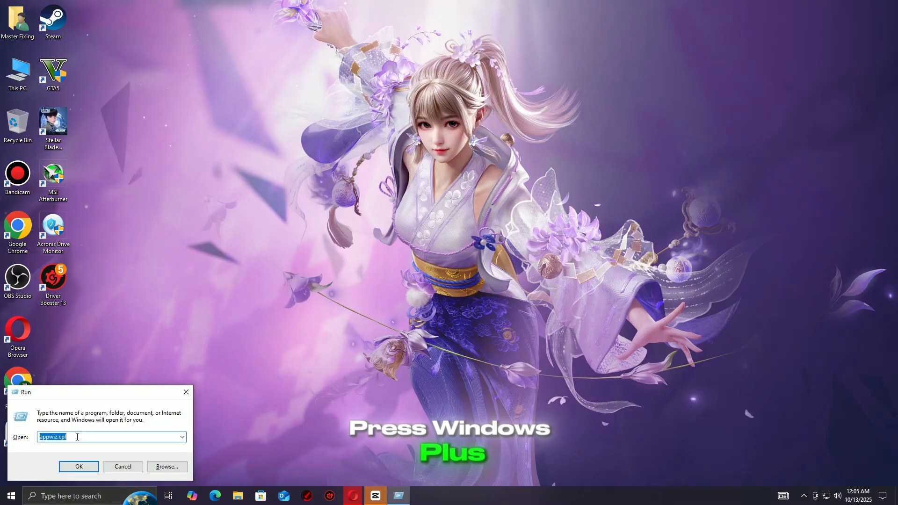
click(79, 466)
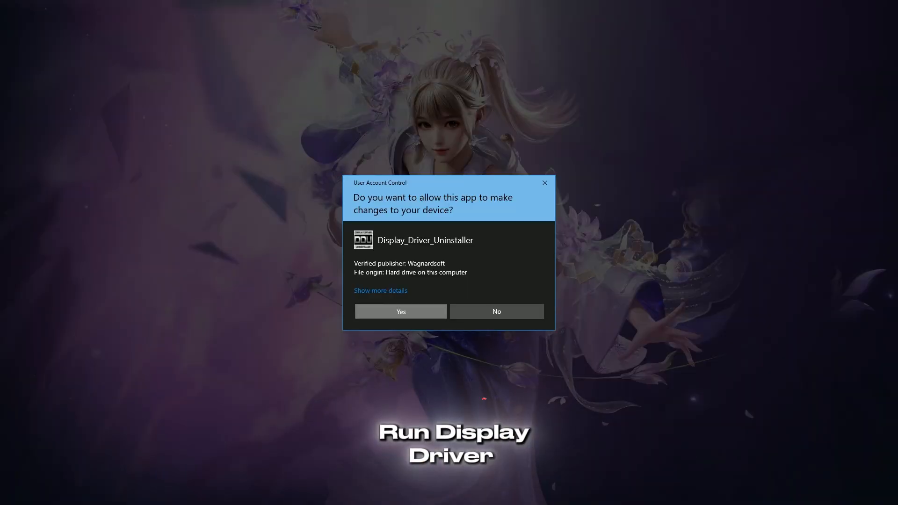
click(400, 310)
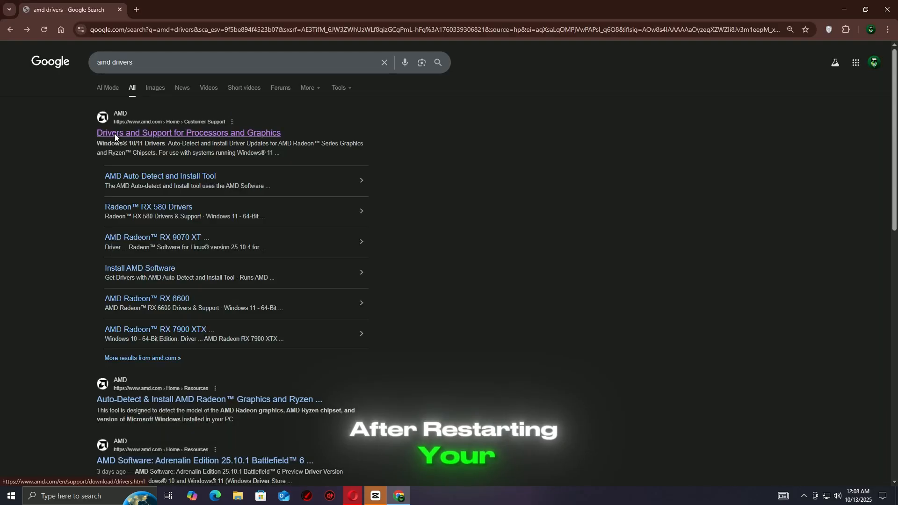
From the Google results, reach AMD's Drivers and Support page and start the Windows driver download.
click(188, 131)
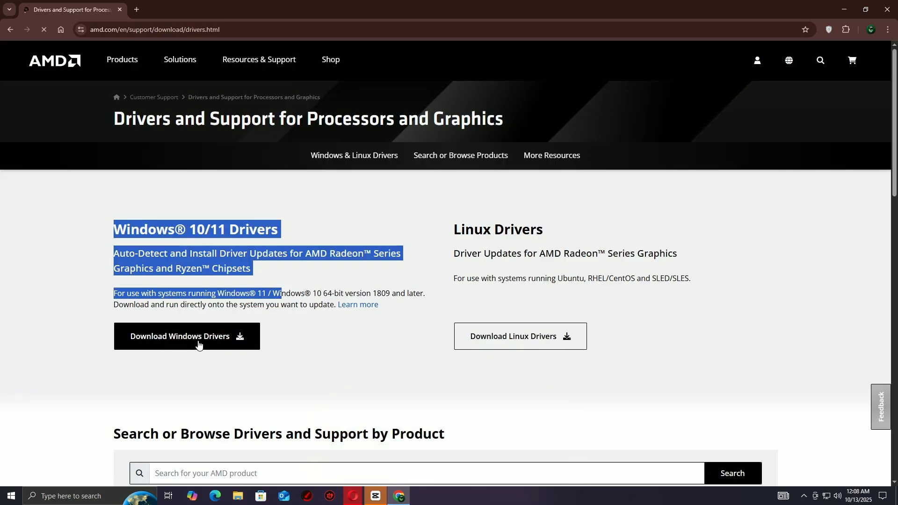
click(10, 495)
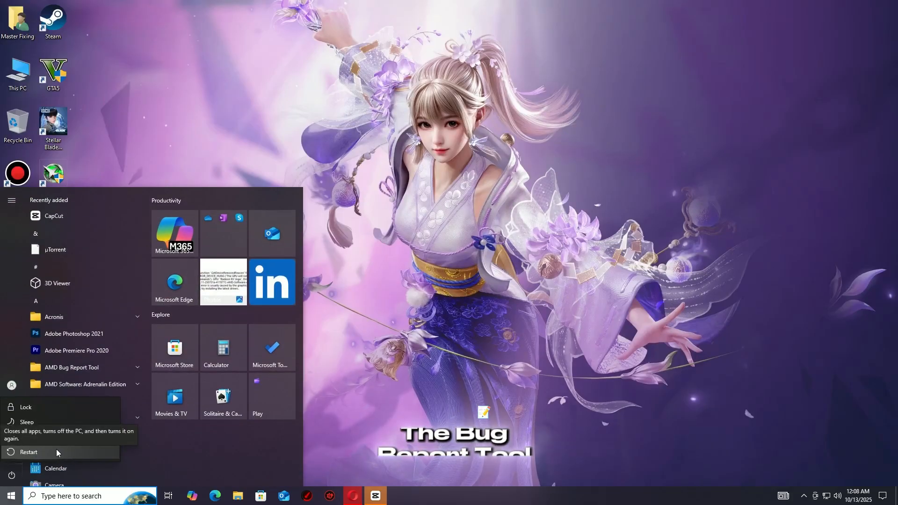